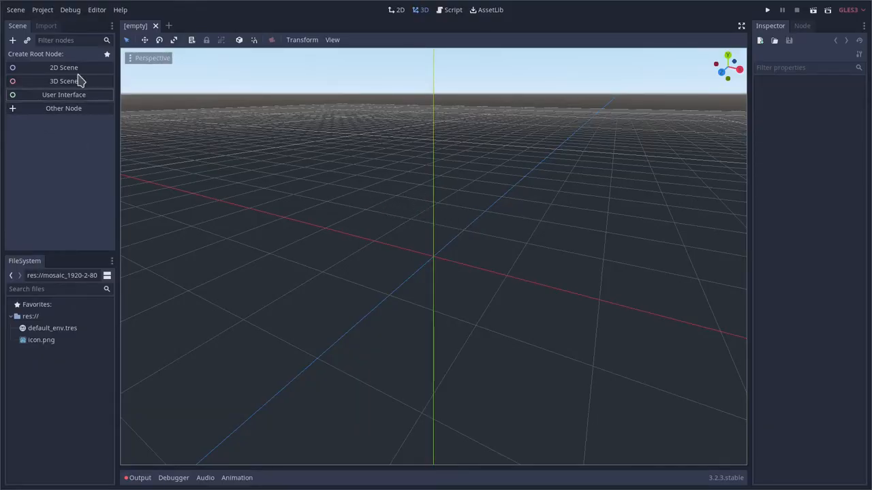
Create a 2D scene, change its Node2D root to AnimatedSprite, and name it Car
{"action": "left_click", "coordinate": [63, 66]}
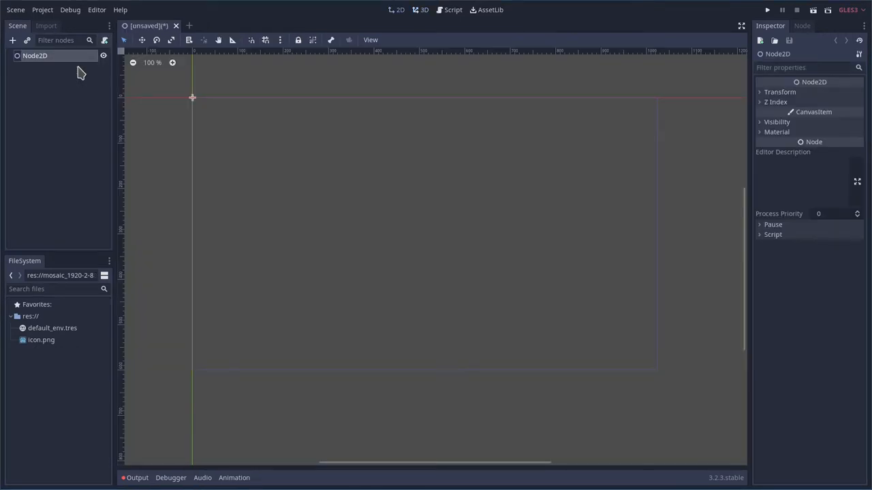
{"action": "right_click", "coordinate": [34, 55]}
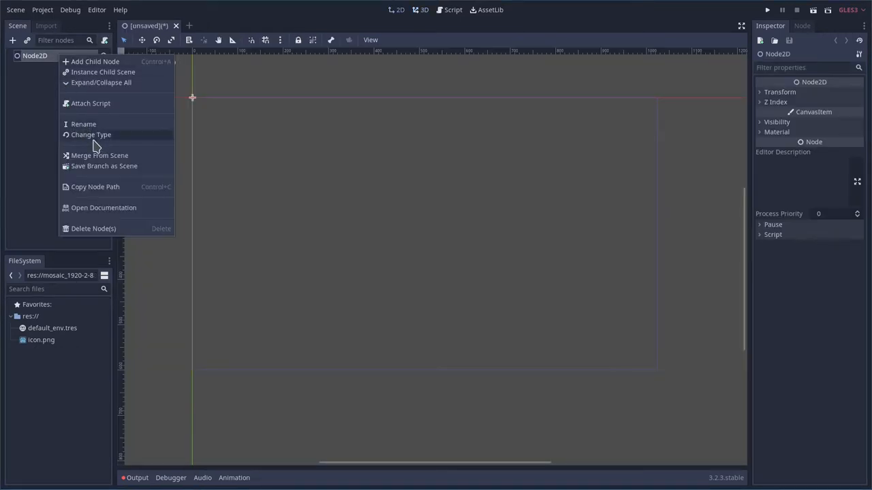
{"action": "left_click", "coordinate": [91, 135]}
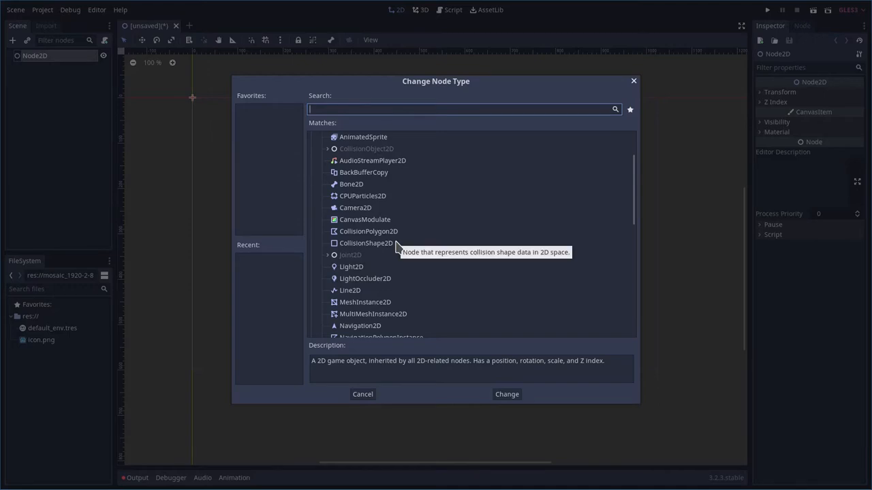
{"action": "type", "text": "anim"}
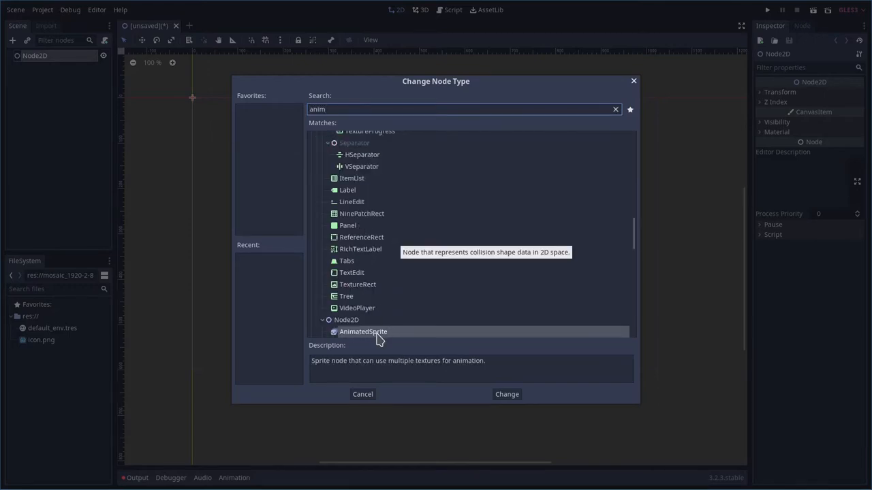
{"action": "left_click", "coordinate": [506, 393]}
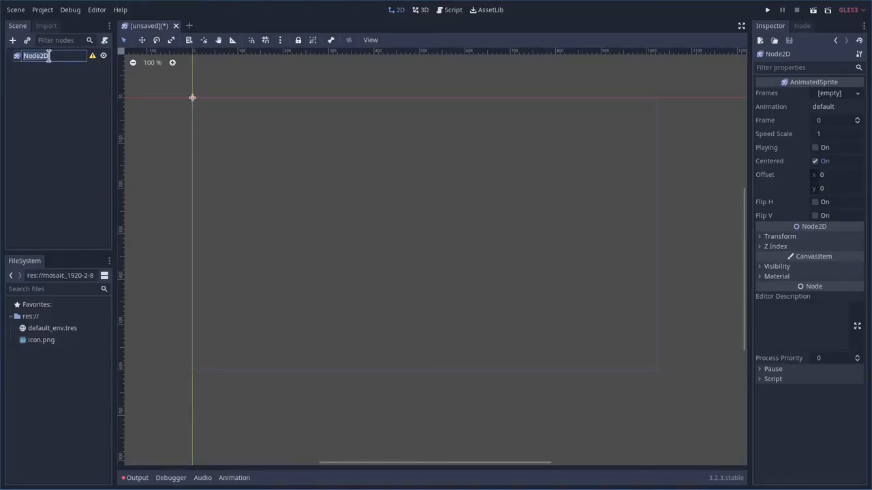
{"action": "type", "text": "Car"}
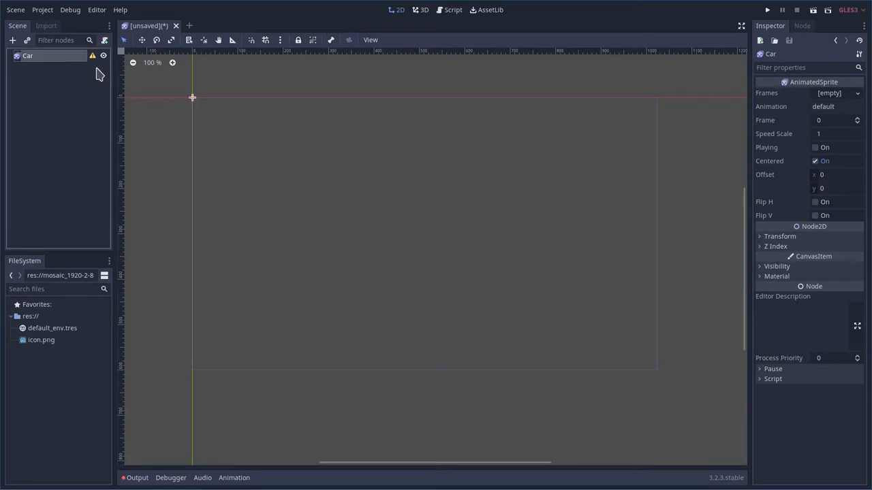
{"action": "mouse_move", "coordinate": [28, 55]}
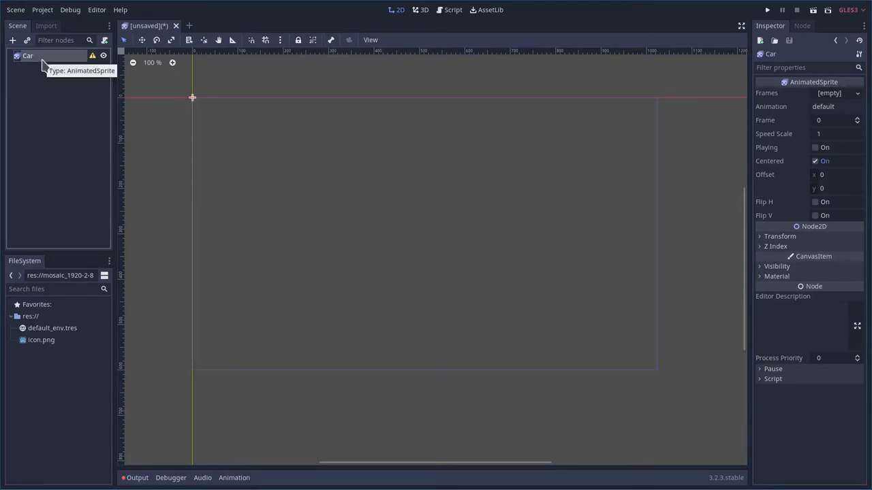
{"action": "mouse_move", "coordinate": [53, 61]}
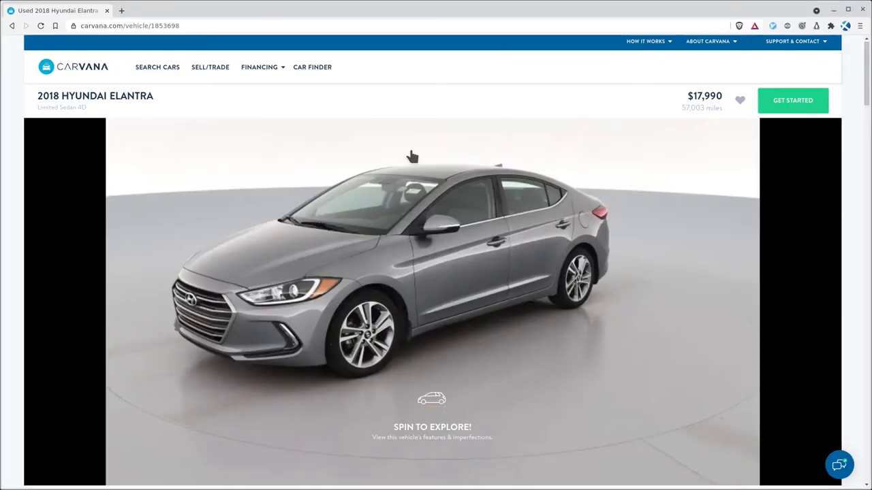
{"action": "mouse_move", "coordinate": [478, 248]}
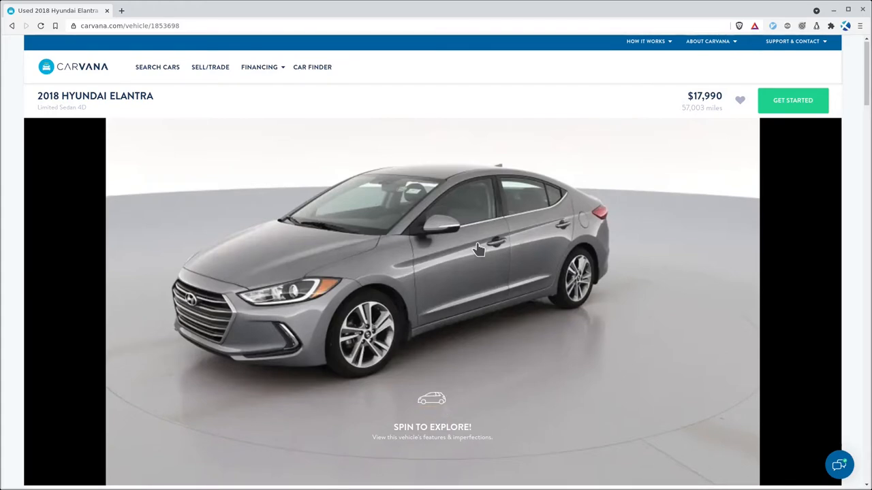
In DevTools Network, filter images by 'mo' and preview the mosaic car sprite sheet
{"action": "key", "text": "F12"}
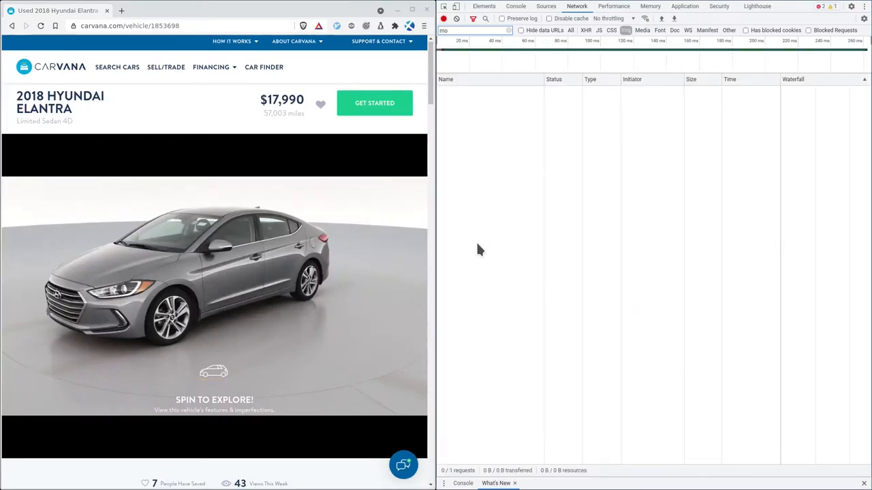
{"action": "mouse_move", "coordinate": [481, 250]}
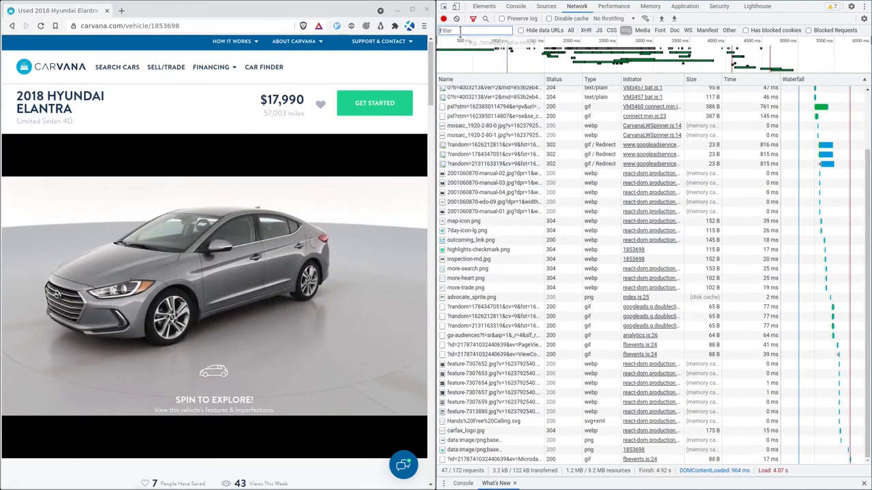
{"action": "type", "text": "mo"}
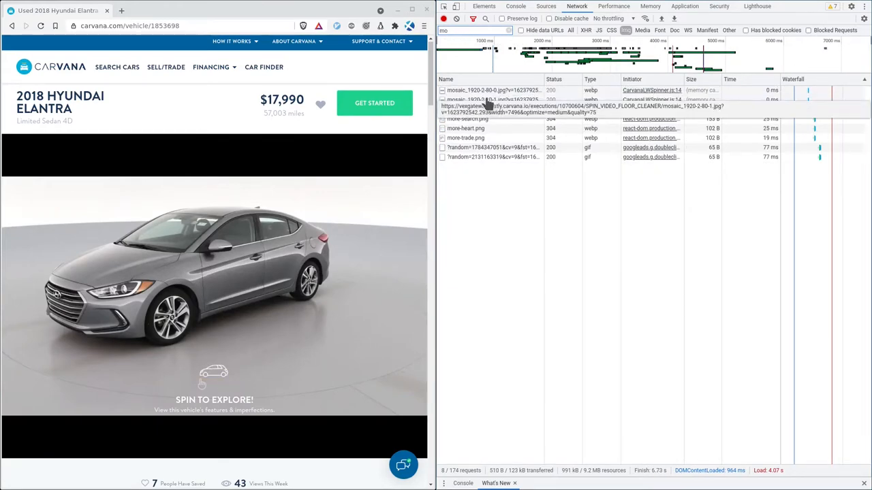
{"action": "left_click", "coordinate": [490, 99]}
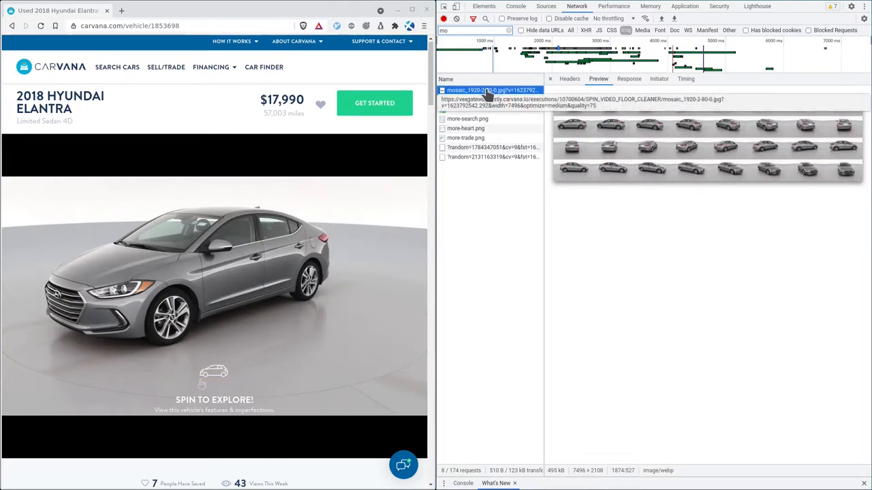
{"action": "right_click", "coordinate": [708, 130]}
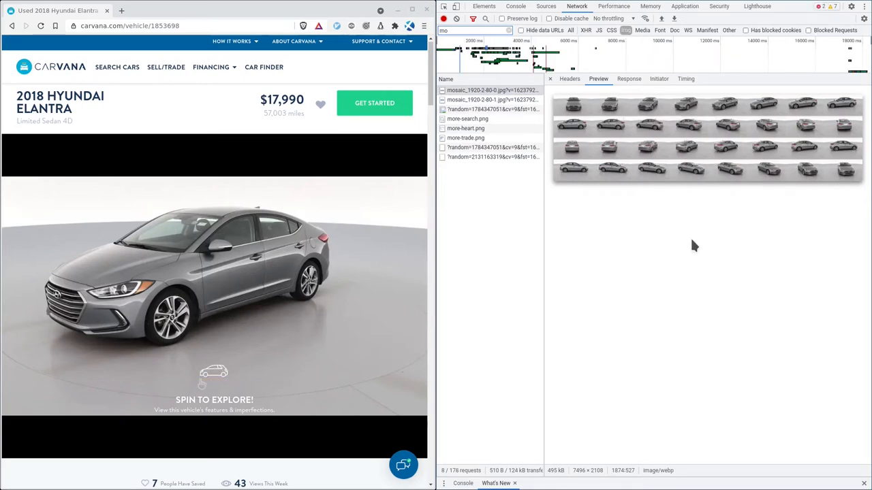
{"action": "right_click", "coordinate": [647, 128]}
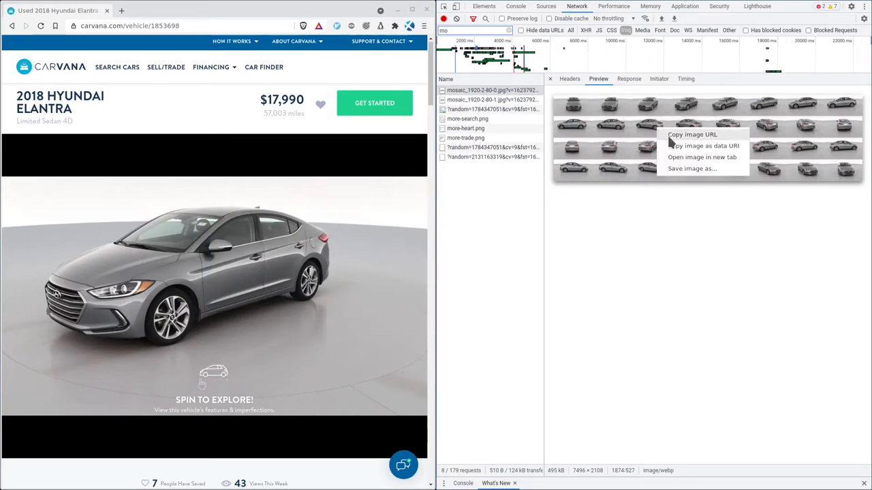
Open the sprite sheet in a new tab and save it as car.jpg in carspin
{"action": "left_click", "coordinate": [701, 156]}
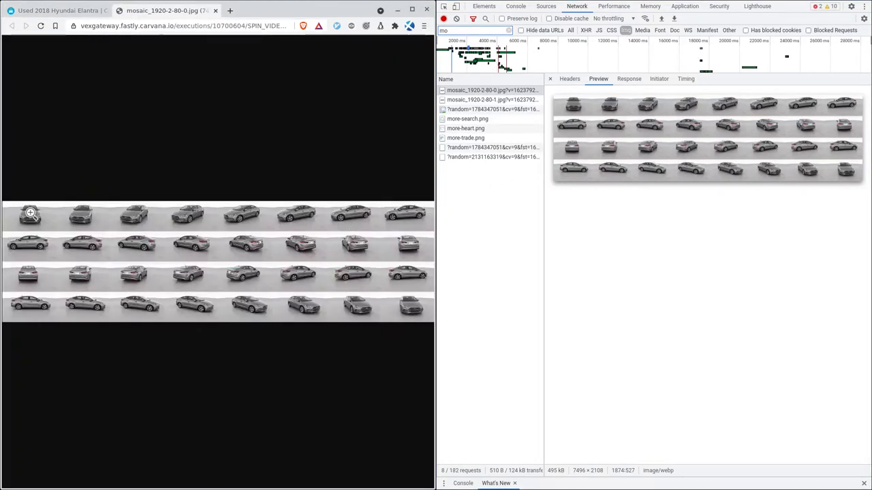
{"action": "mouse_move", "coordinate": [418, 256]}
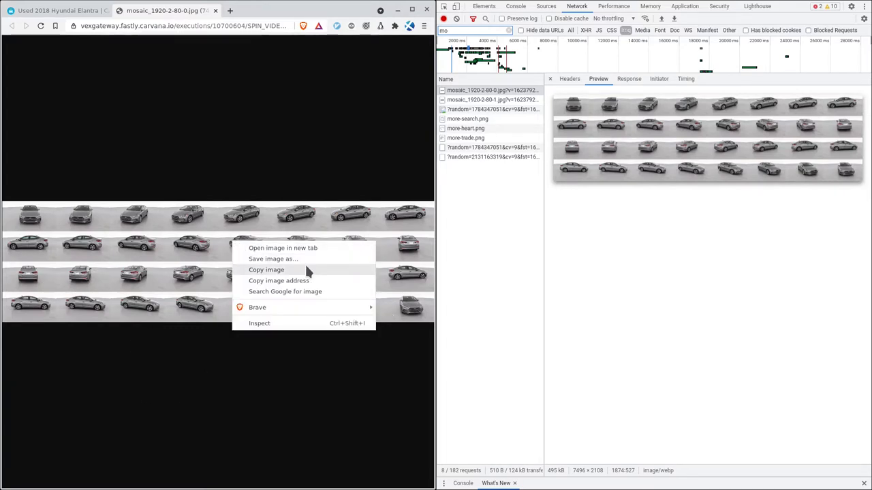
{"action": "left_click", "coordinate": [273, 259]}
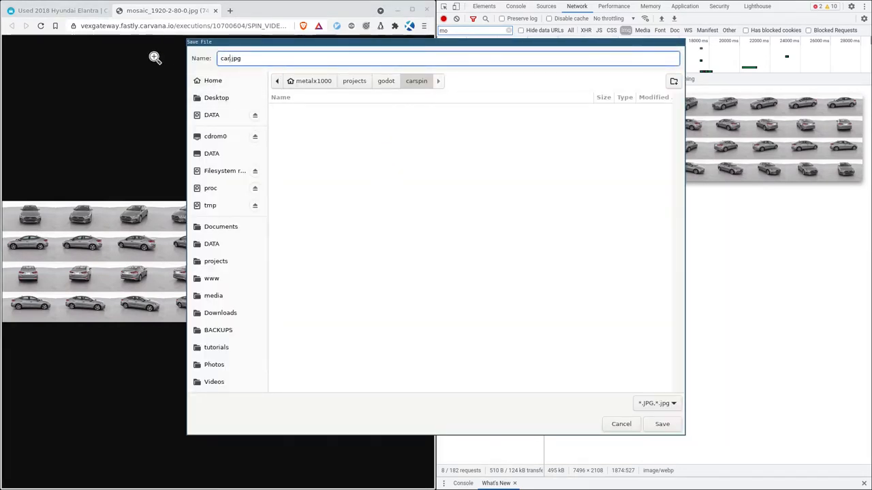
{"action": "left_click", "coordinate": [661, 424]}
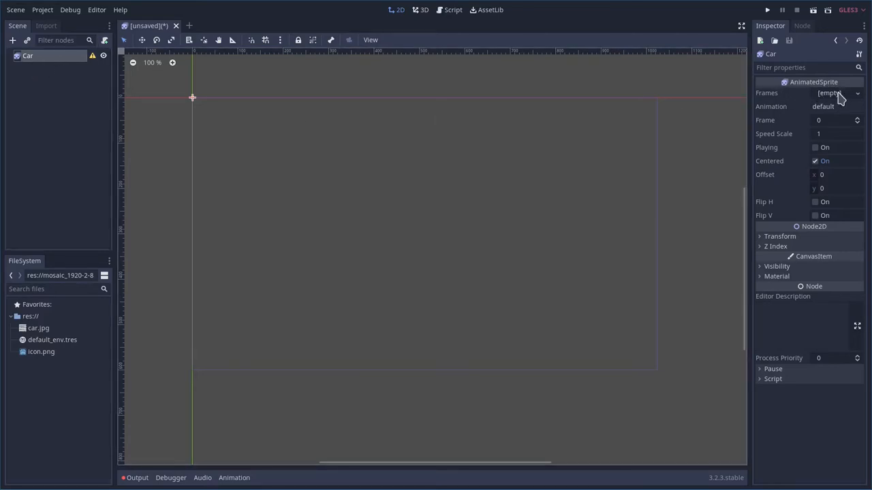
Assign New SpriteFrames to Car's Frames property, open its editor, and cancel the file picker
{"action": "left_click", "coordinate": [837, 93]}
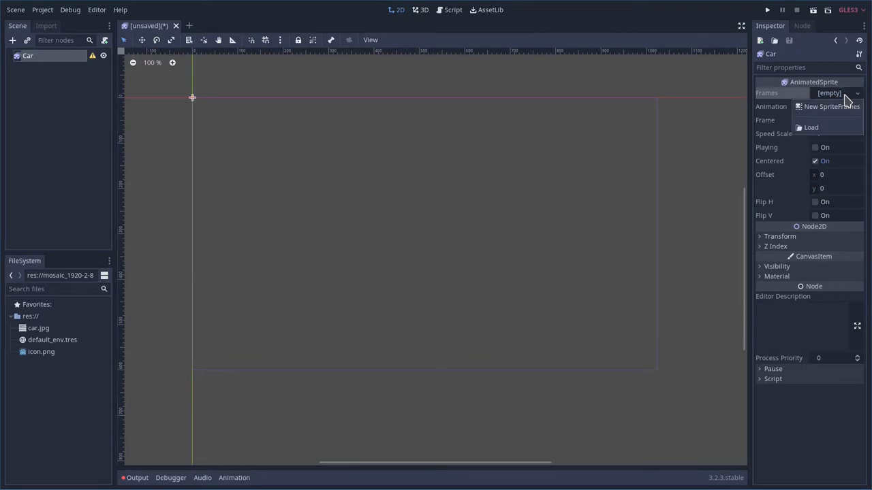
{"action": "left_click", "coordinate": [831, 107]}
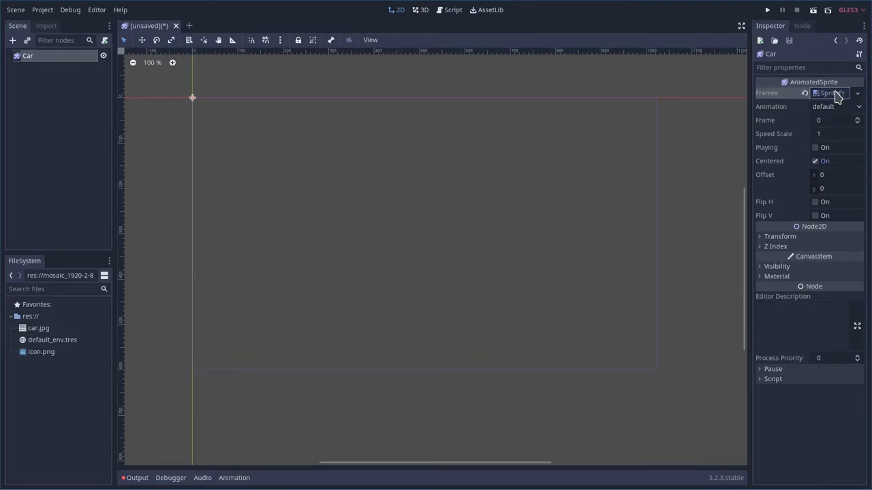
{"action": "left_click", "coordinate": [830, 93]}
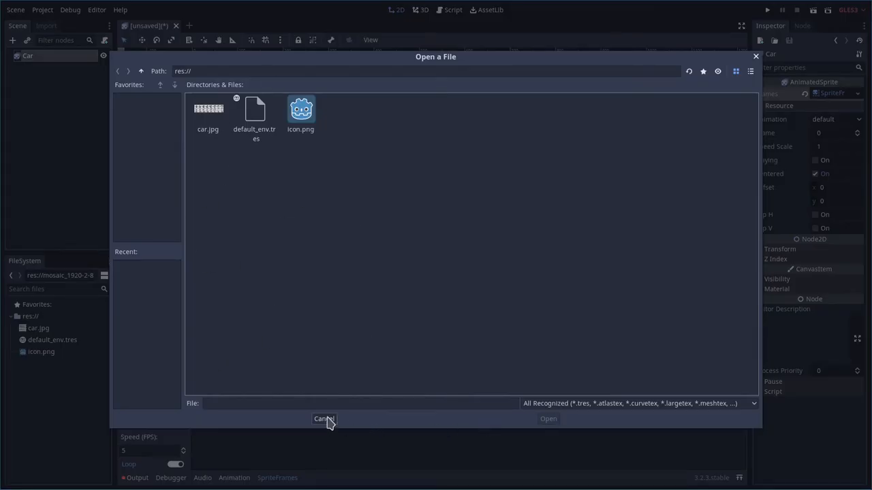
{"action": "left_click", "coordinate": [324, 419]}
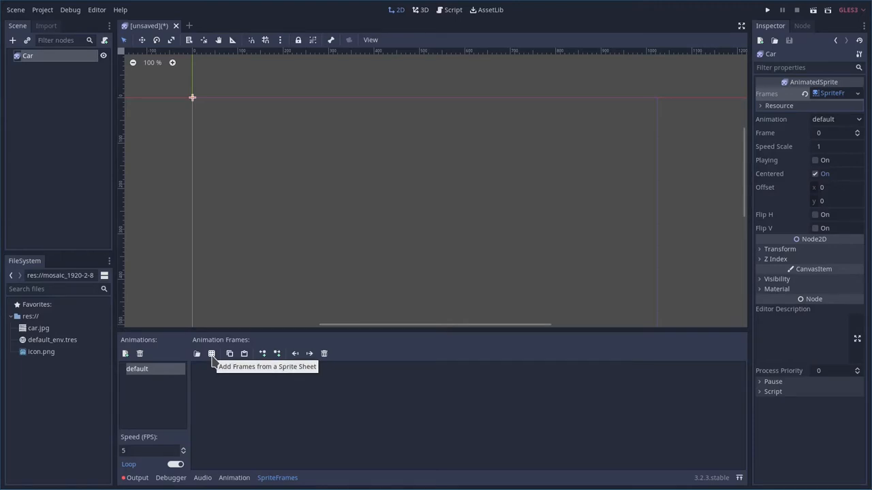
Slice car.jpg at 8 horizontal by 4 vertical and add all 32 frames to default
{"action": "left_click", "coordinate": [211, 354]}
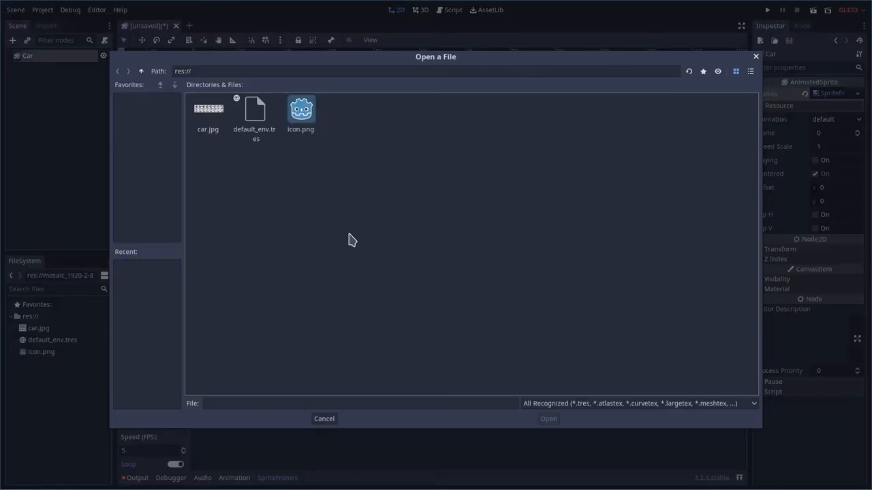
{"action": "left_click", "coordinate": [208, 113]}
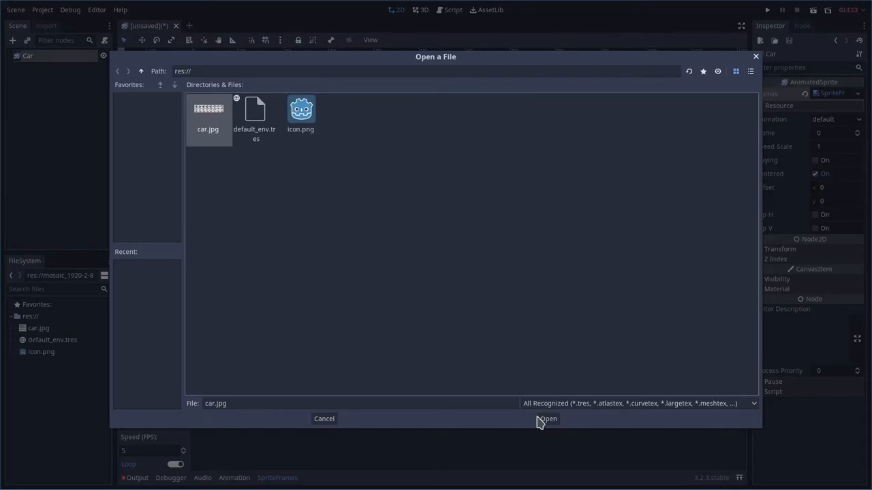
{"action": "left_click", "coordinate": [547, 419]}
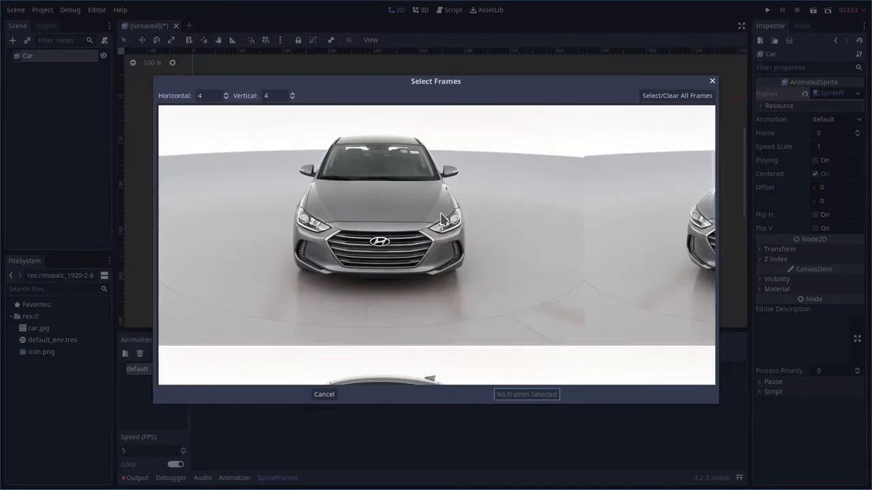
{"action": "mouse_move", "coordinate": [398, 247]}
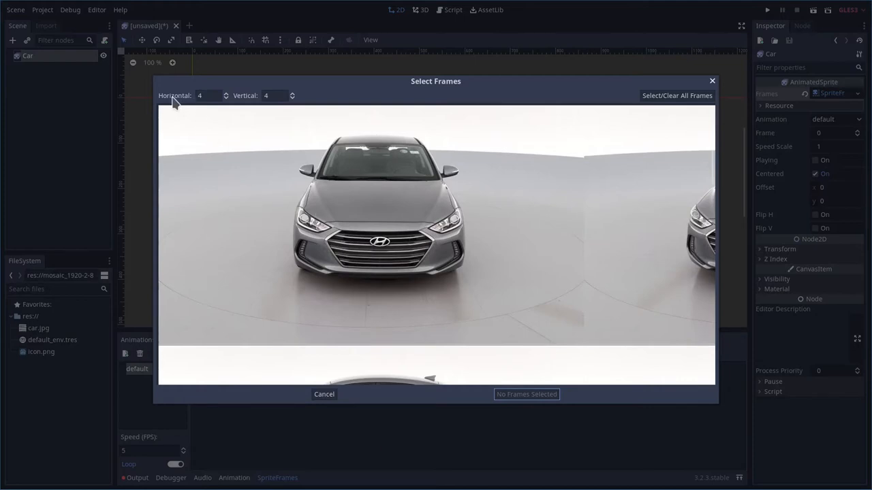
{"action": "left_click", "coordinate": [224, 93]}
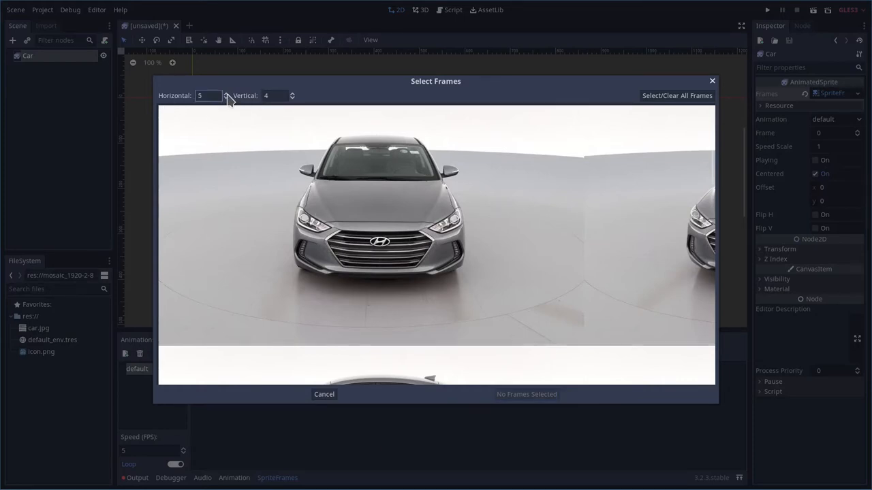
{"action": "left_click", "coordinate": [225, 94]}
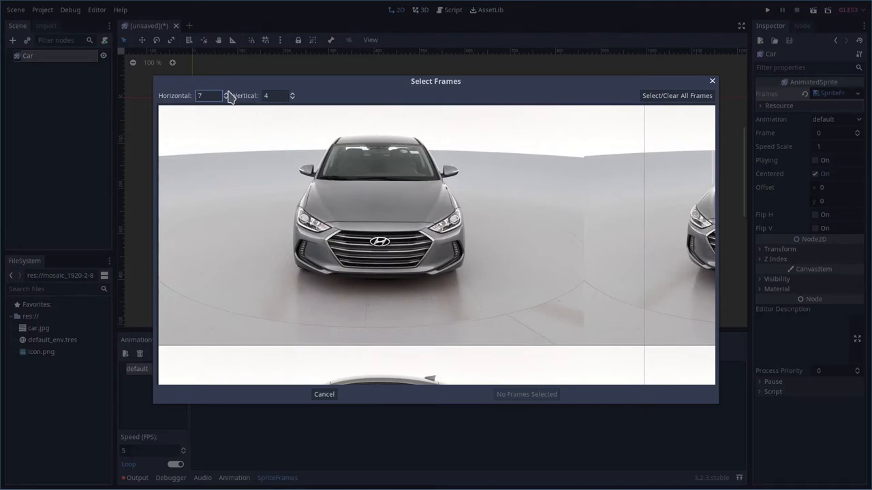
{"action": "left_click", "coordinate": [226, 92]}
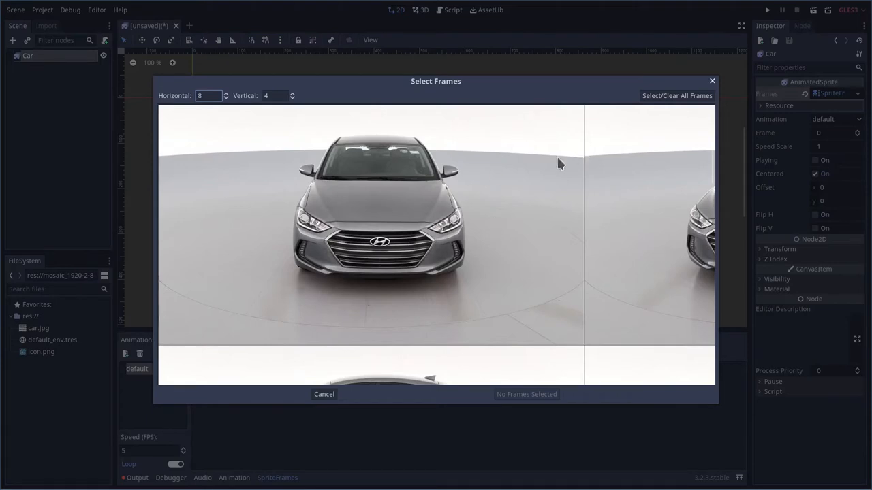
{"action": "left_click", "coordinate": [676, 95]}
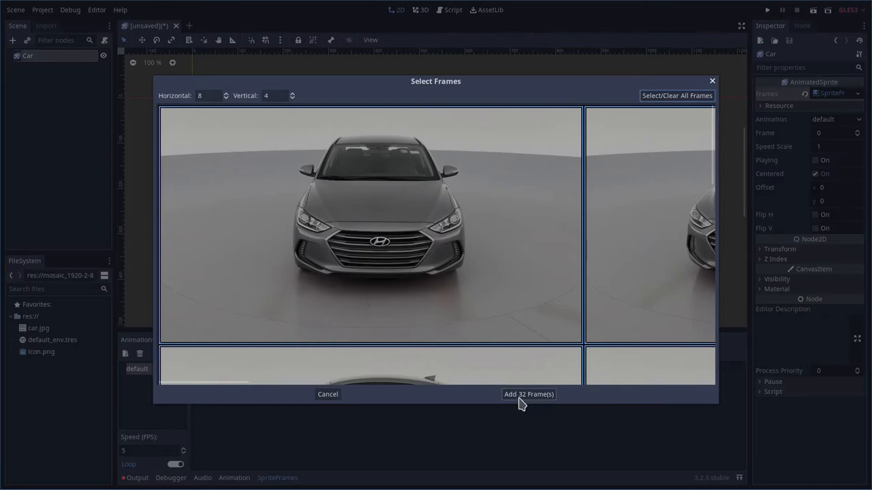
{"action": "left_click", "coordinate": [528, 394]}
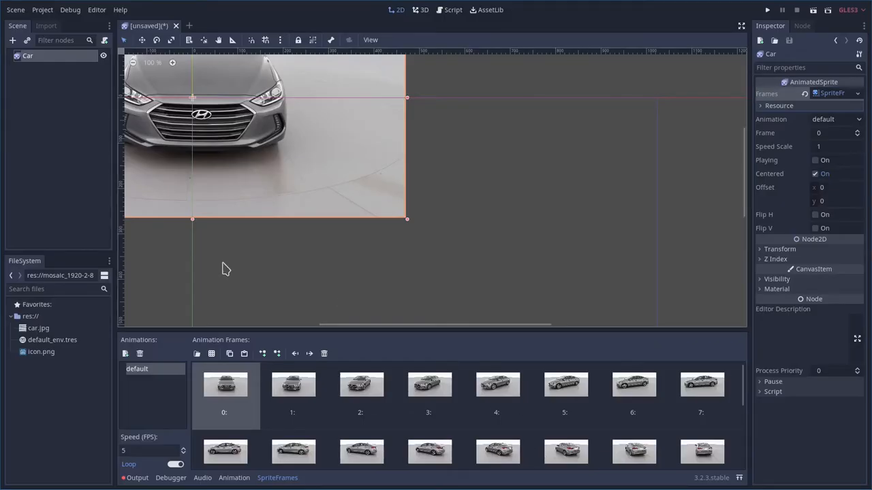
{"action": "mouse_move", "coordinate": [306, 266]}
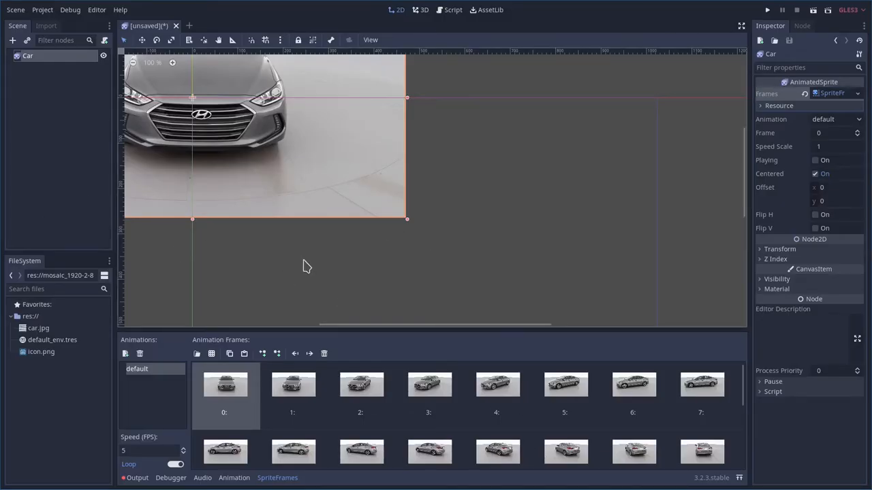
{"action": "mouse_move", "coordinate": [238, 180]}
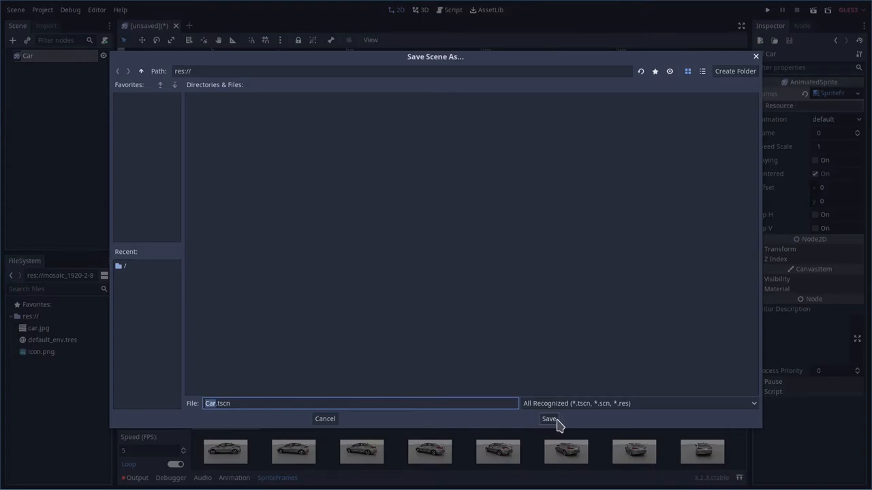
Save the scene as Car.tscn and confirm it as the main scene
{"action": "left_click", "coordinate": [549, 419]}
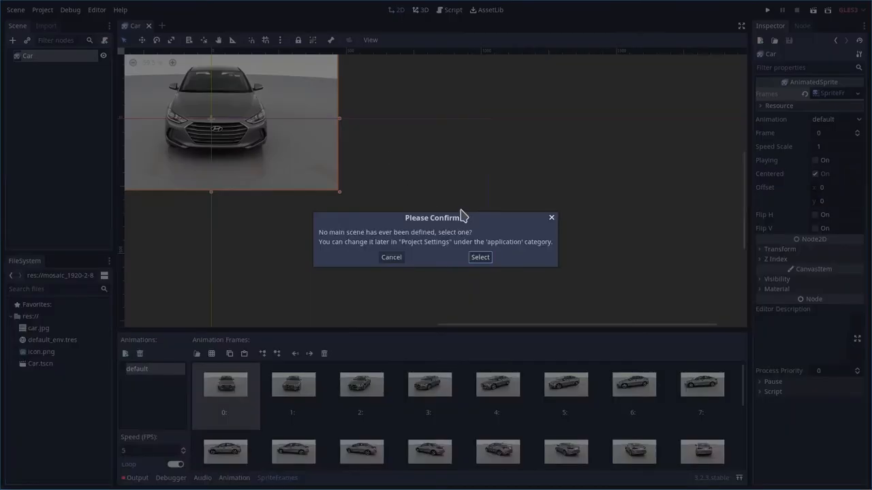
{"action": "left_click", "coordinate": [479, 256]}
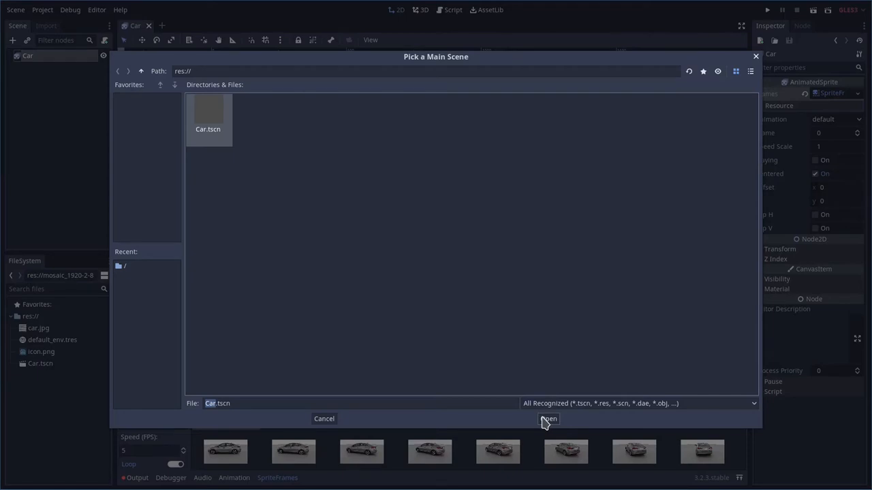
{"action": "left_click", "coordinate": [549, 419]}
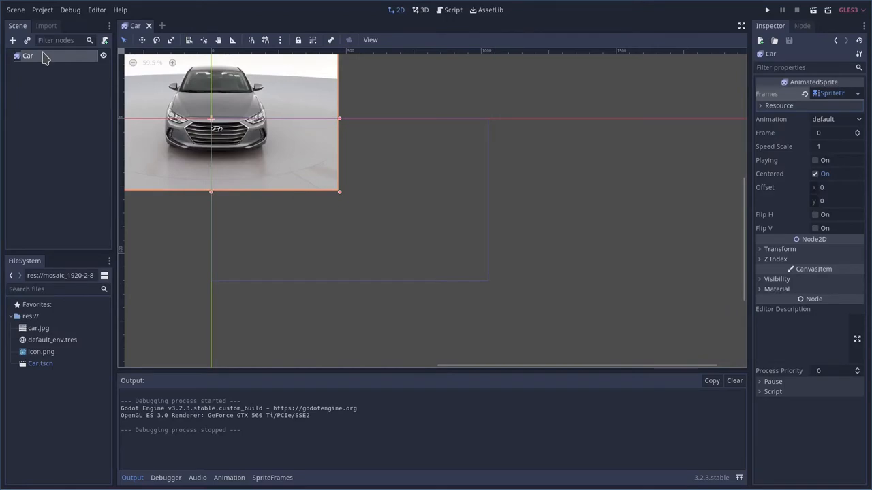
Add a Camera2D child under Car and tick its Current property
{"action": "right_click", "coordinate": [27, 55]}
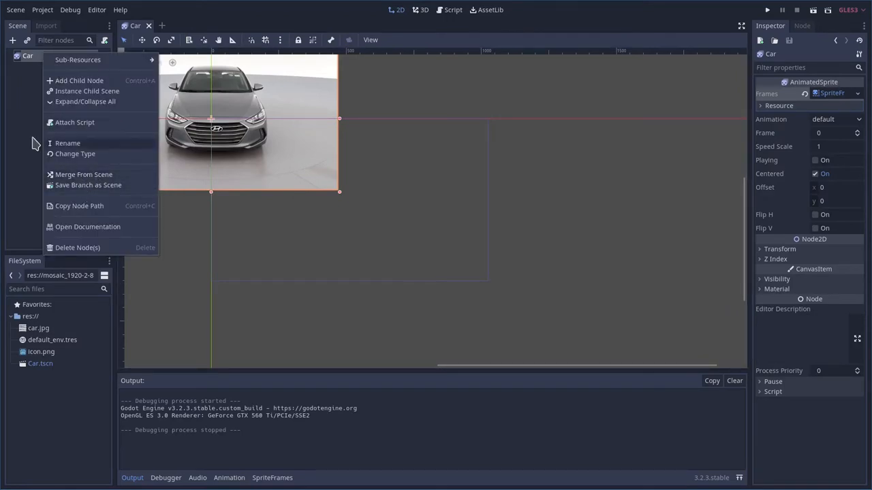
{"action": "mouse_move", "coordinate": [101, 81]}
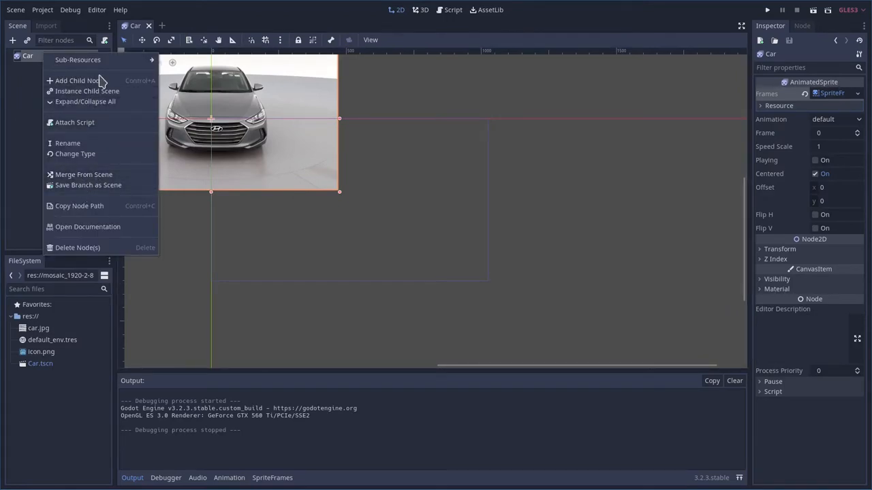
{"action": "left_click", "coordinate": [77, 80]}
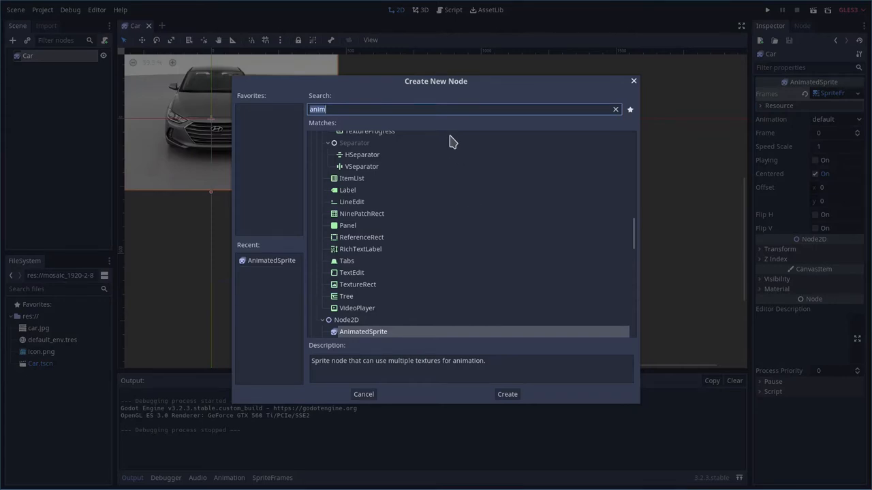
{"action": "type", "text": "camer"}
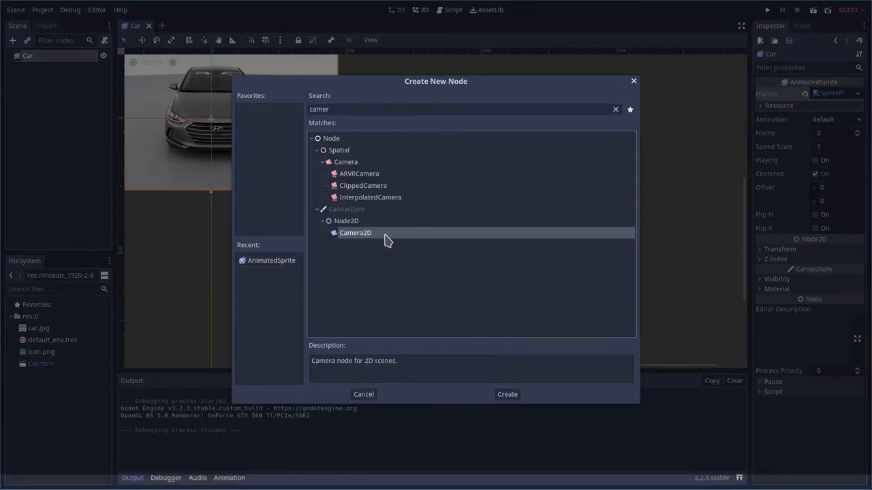
{"action": "left_click", "coordinate": [506, 394]}
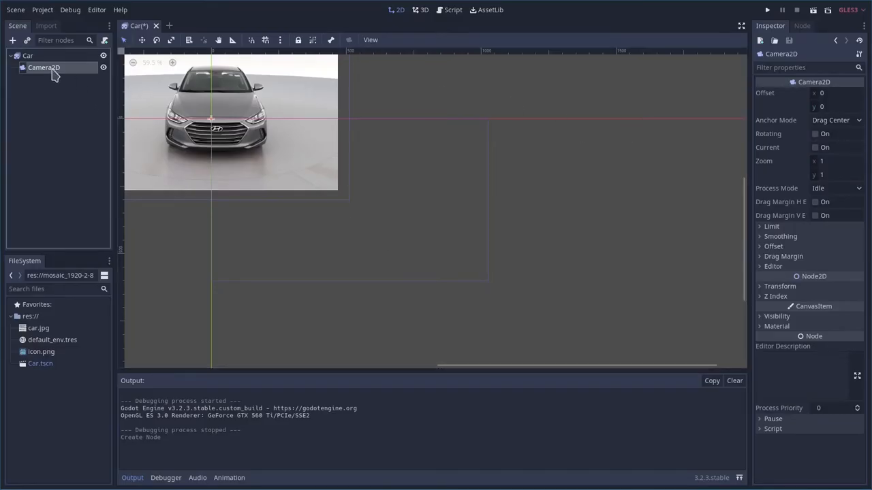
{"action": "left_click", "coordinate": [815, 147]}
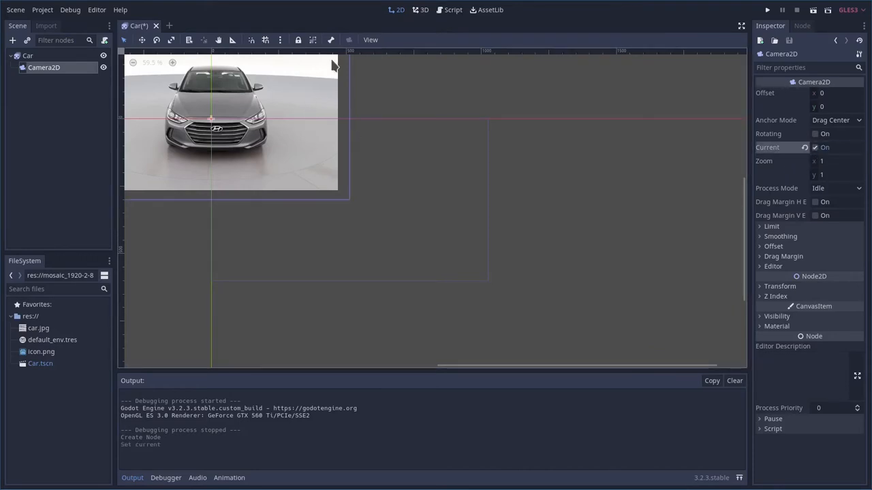
{"action": "mouse_move", "coordinate": [392, 253]}
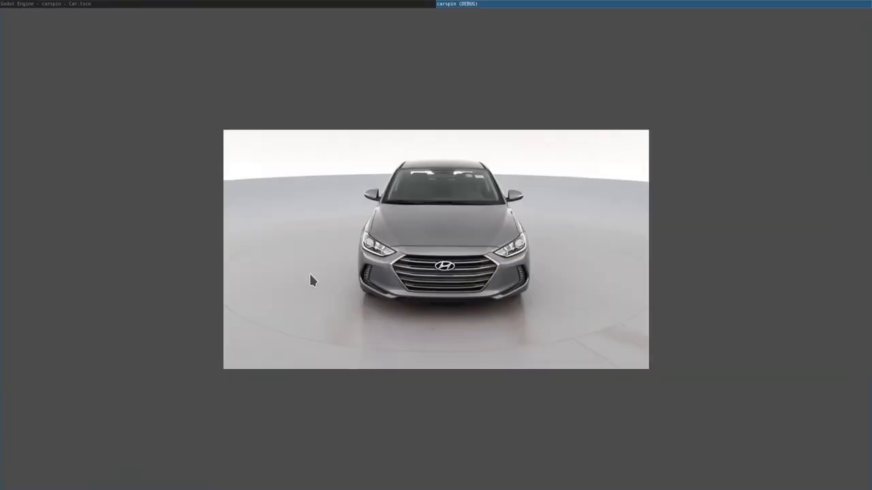
{"action": "mouse_move", "coordinate": [523, 263]}
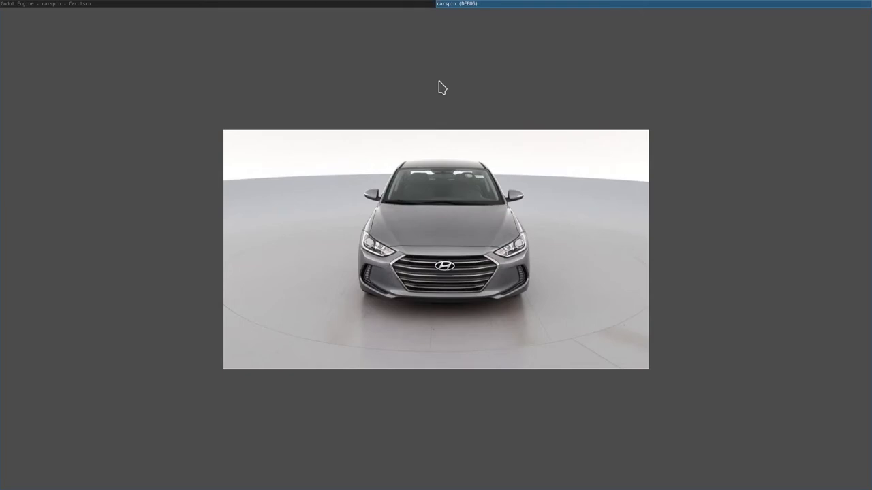
{"action": "mouse_move", "coordinate": [453, 106]}
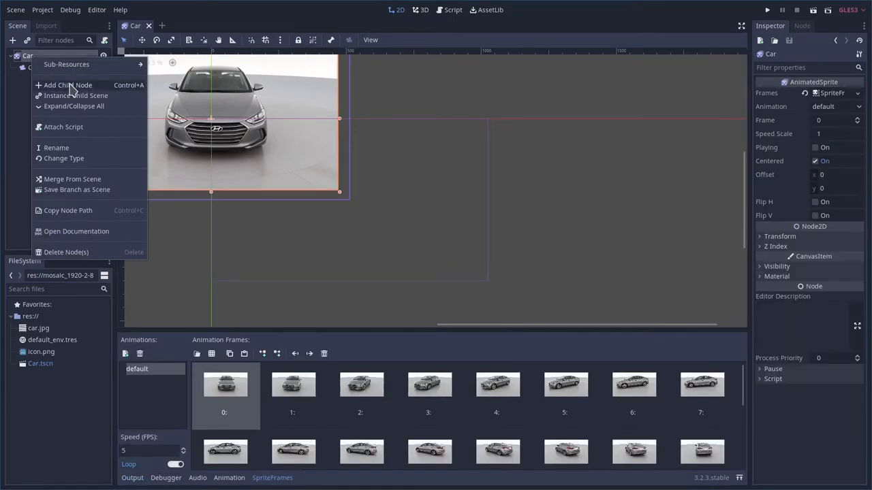
Attach a new script at res://Car.gd to the Car node
{"action": "left_click", "coordinate": [63, 127]}
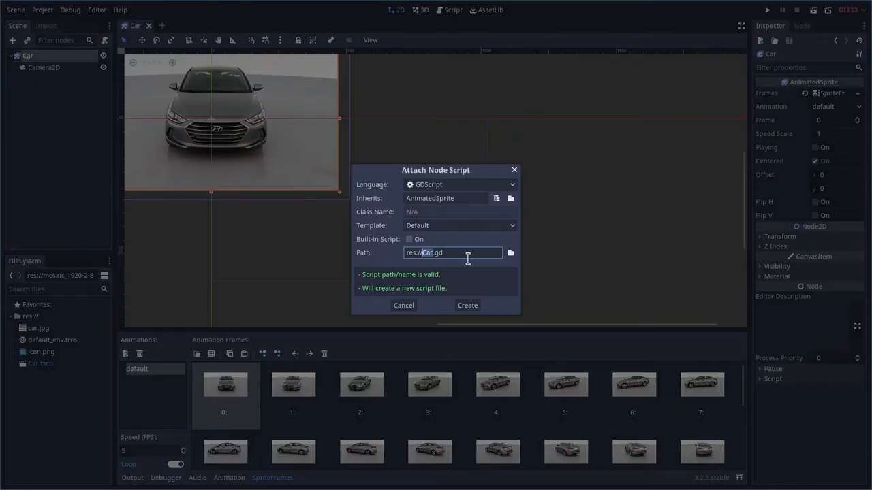
{"action": "left_click", "coordinate": [467, 305]}
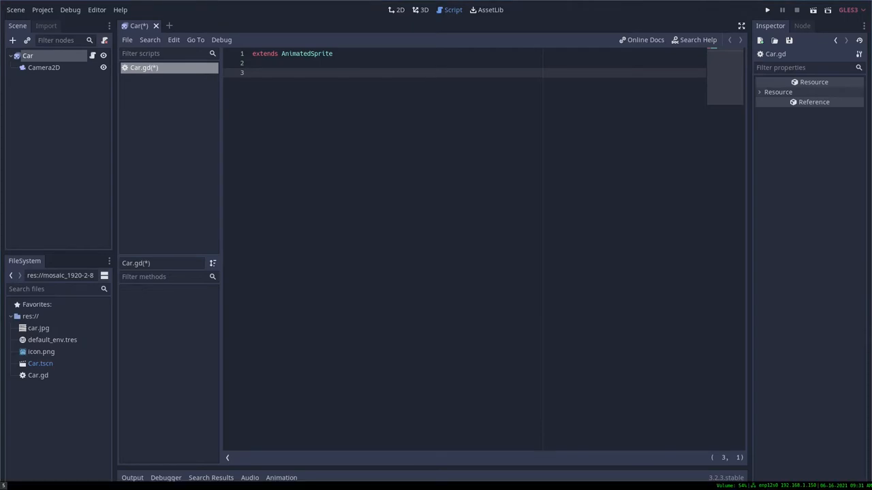
{"action": "mouse_move", "coordinate": [506, 185]}
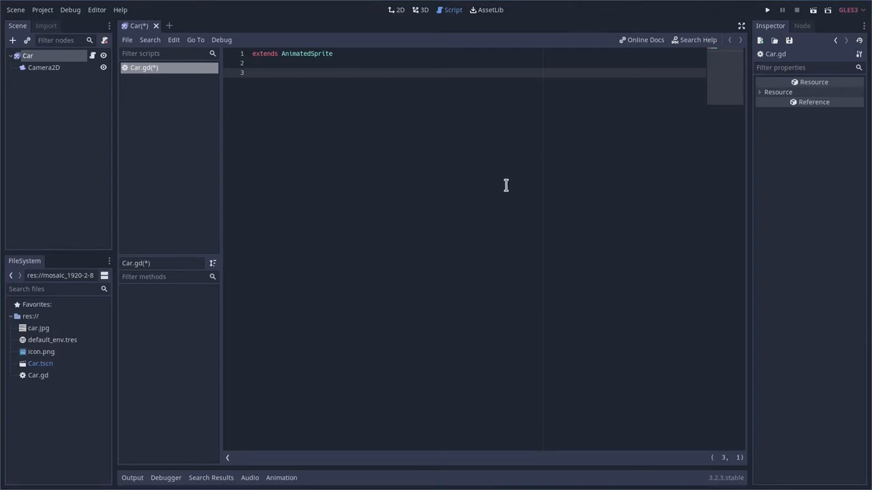
{"action": "mouse_move", "coordinate": [512, 235]}
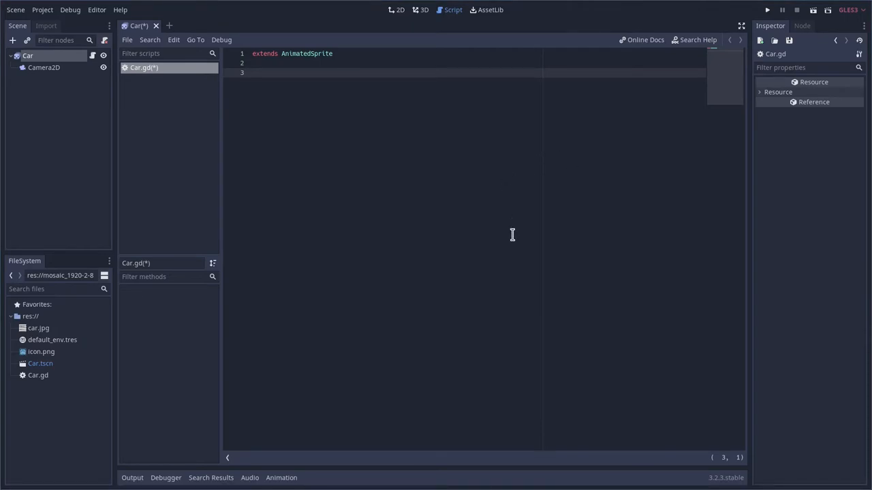
{"action": "mouse_move", "coordinate": [516, 245]}
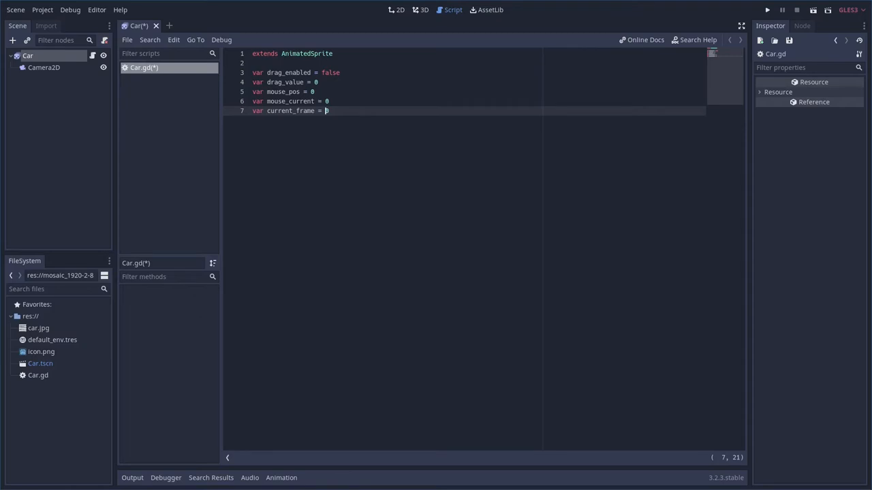
Initialise the last variable declaration in Car.gd to 0
{"action": "type", "text": "0"}
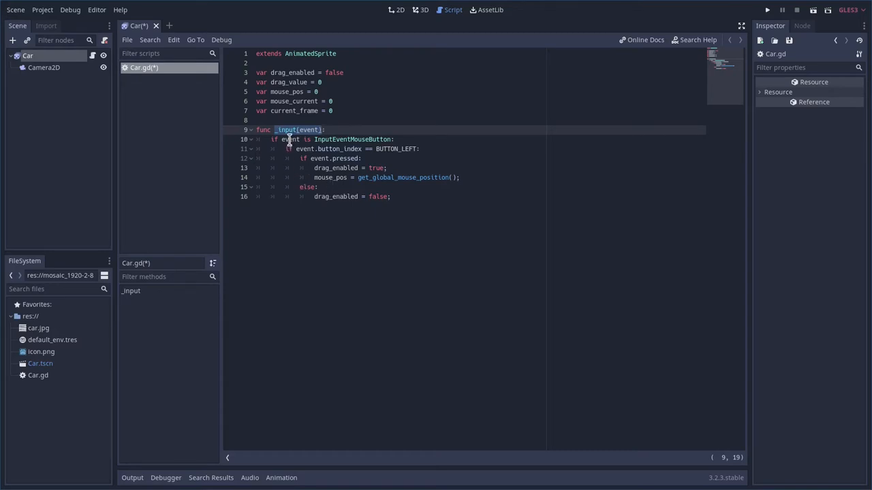
Walk through the _input left-click drag handler lines in Car.gd without editing
{"action": "double_click", "coordinate": [352, 139]}
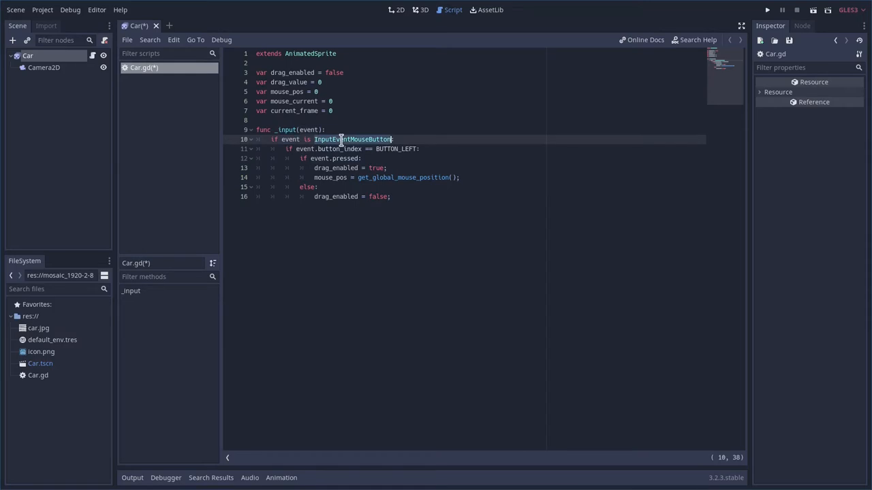
{"action": "left_click", "coordinate": [315, 149]}
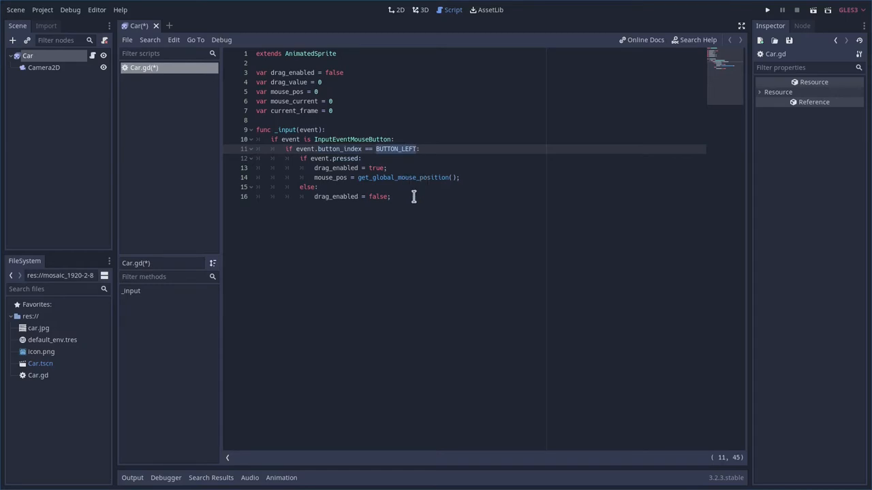
{"action": "left_click", "coordinate": [328, 158]}
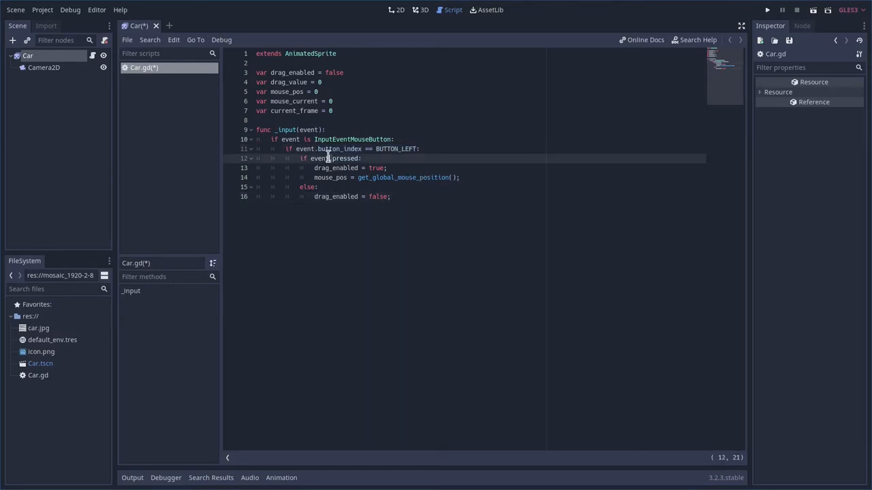
{"action": "mouse_move", "coordinate": [336, 168]}
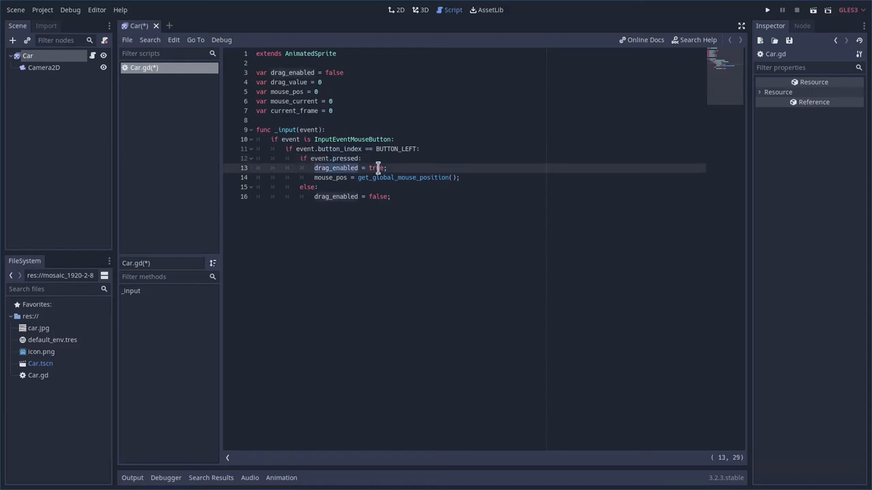
{"action": "left_click", "coordinate": [338, 178]}
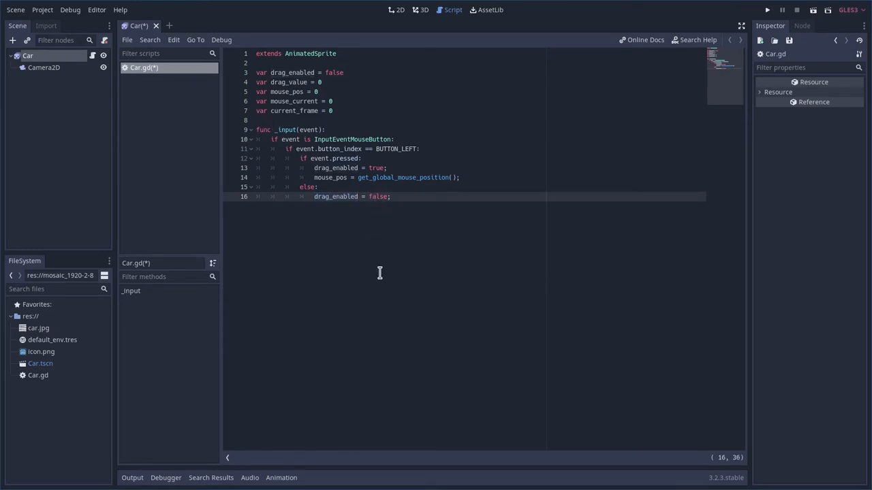
{"action": "mouse_move", "coordinate": [379, 273]}
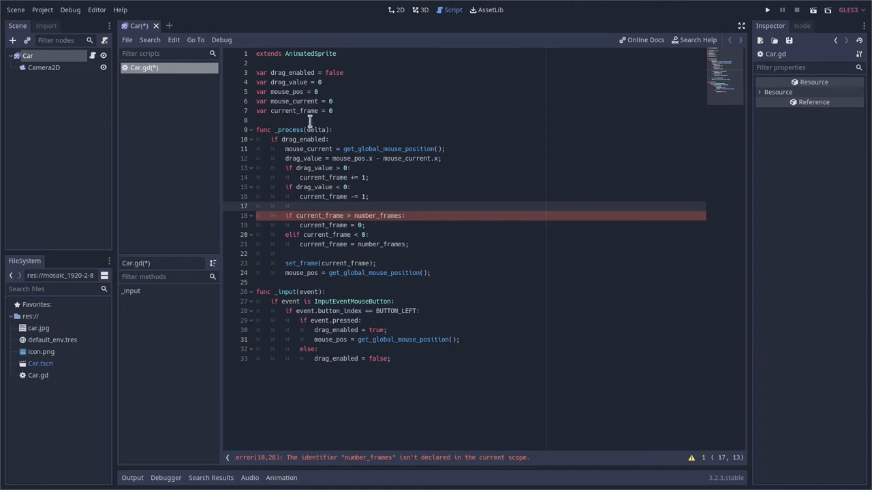
Add 'onready var number_frames = get_sprite_frames().get_frame_count("default")' after the variables
{"action": "key", "text": "Return"}
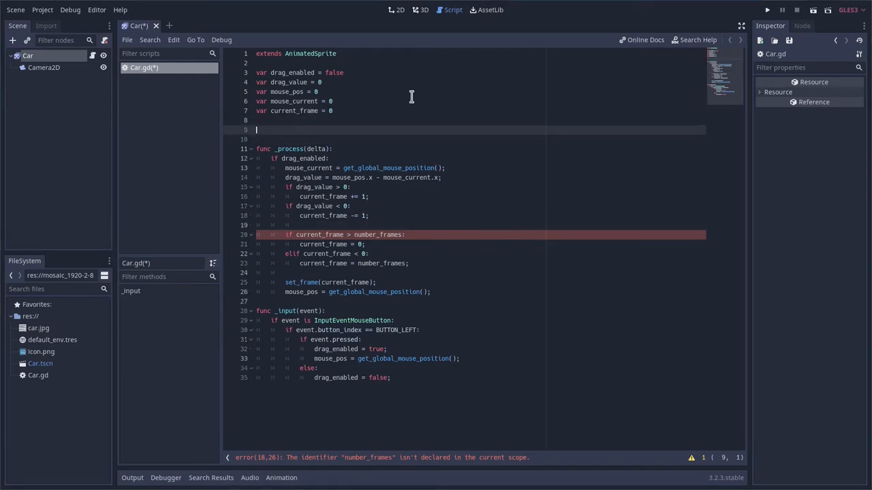
{"action": "type", "text": "onready var number_frames = get_sprite_frames().get_frame_count(\"default\");"}
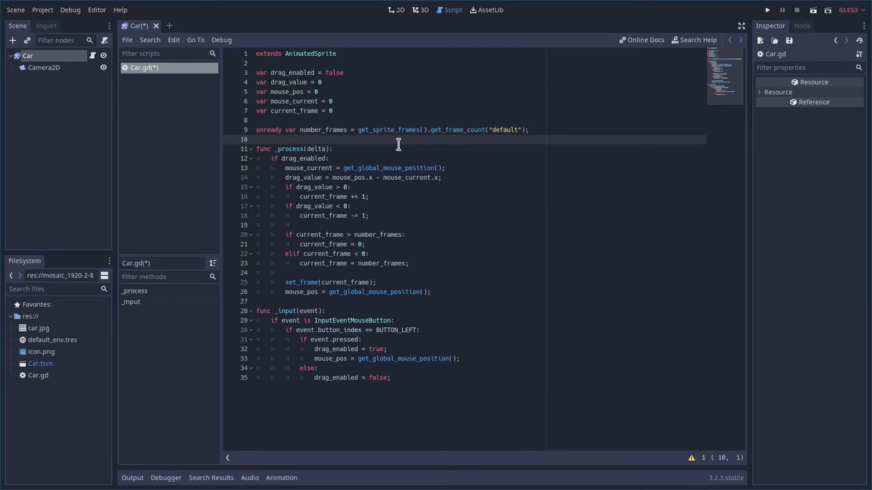
{"action": "left_click", "coordinate": [313, 130]}
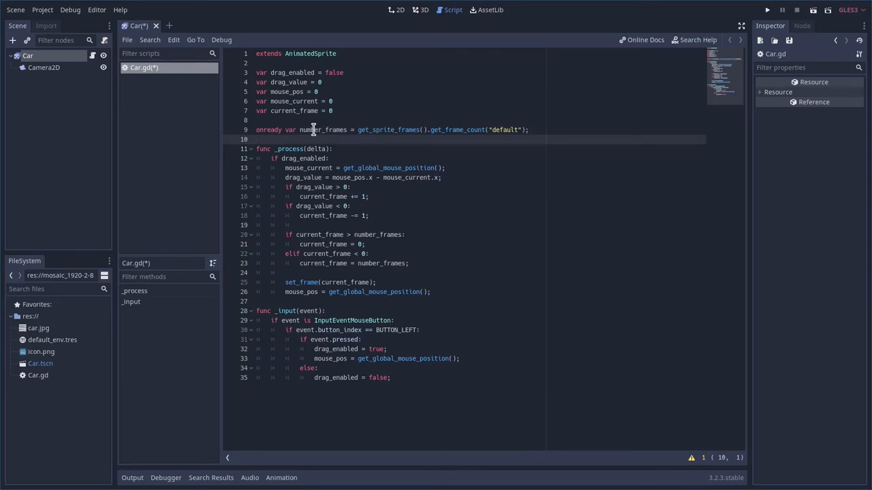
{"action": "double_click", "coordinate": [320, 129]}
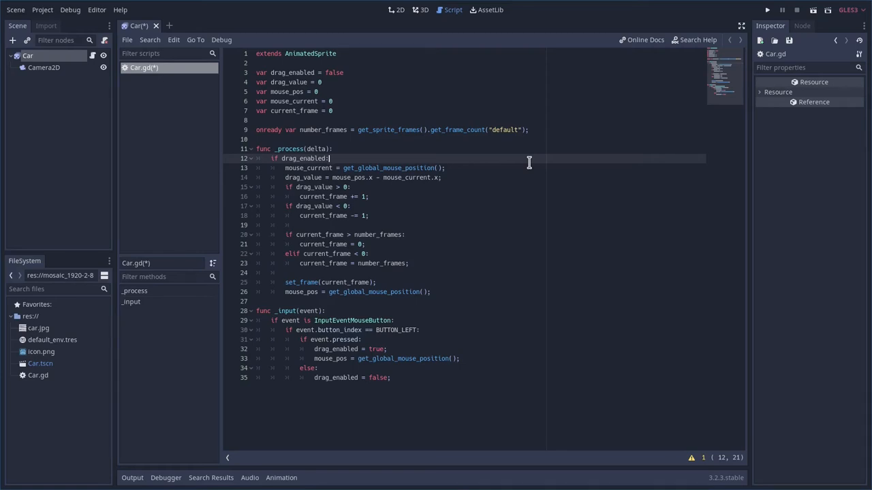
Review the _process code, highlighting mouse_current and mouse_pos in the drag calculation
{"action": "double_click", "coordinate": [287, 148]}
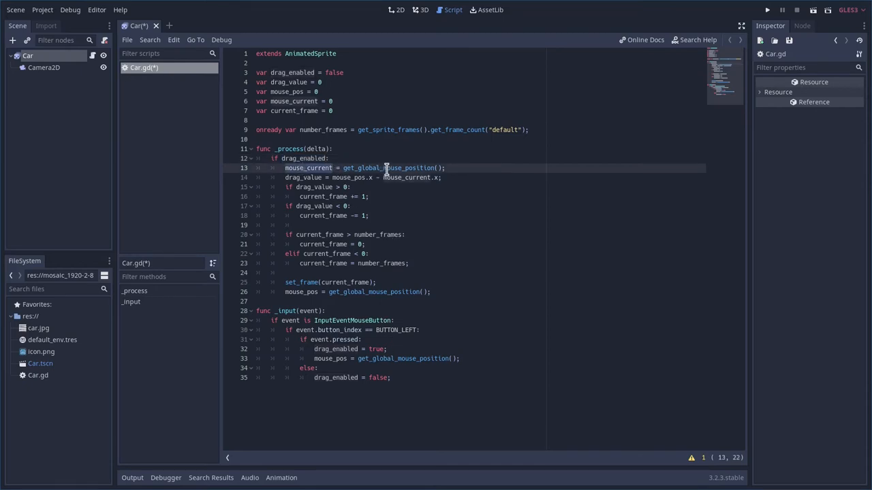
{"action": "left_click", "coordinate": [314, 186]}
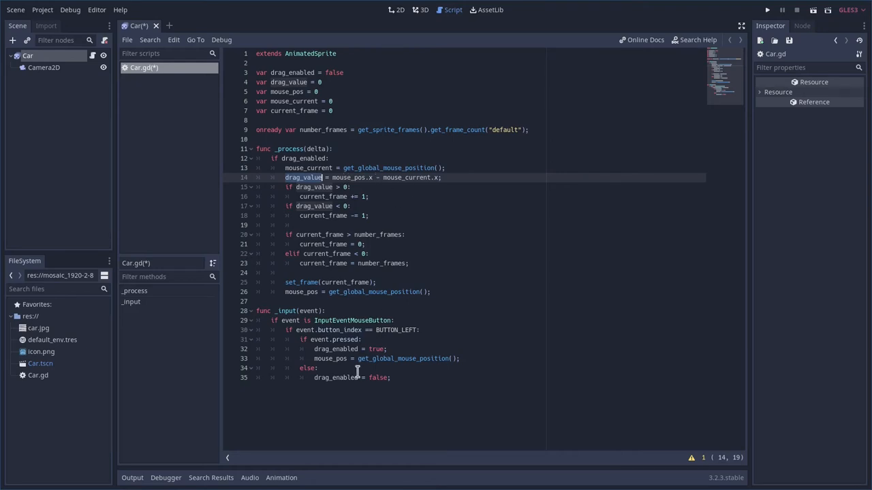
{"action": "left_click", "coordinate": [402, 358]}
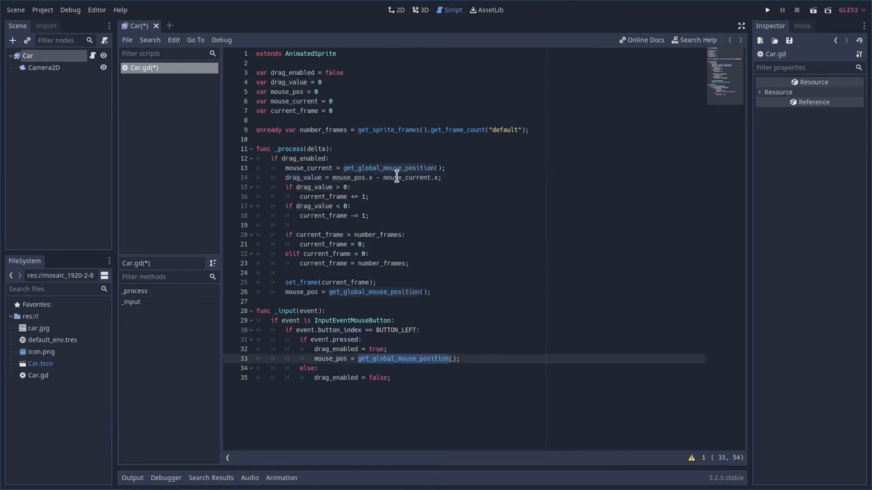
{"action": "double_click", "coordinate": [404, 177]}
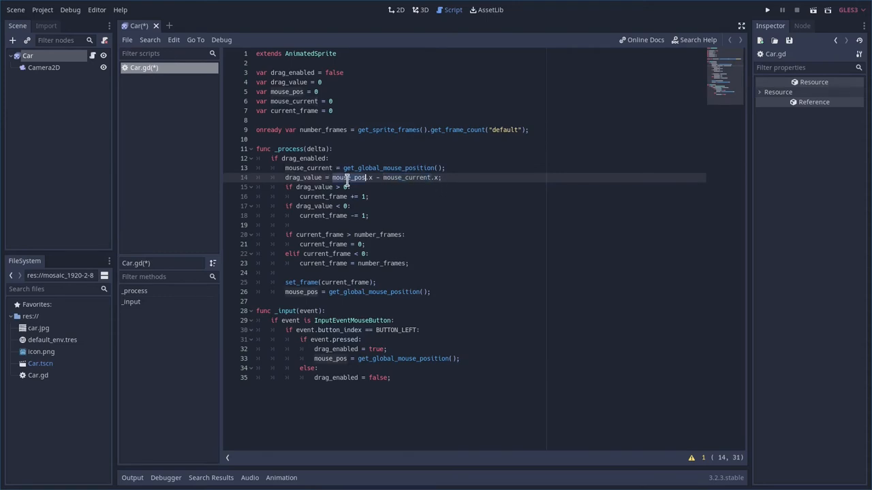
{"action": "mouse_move", "coordinate": [399, 183]}
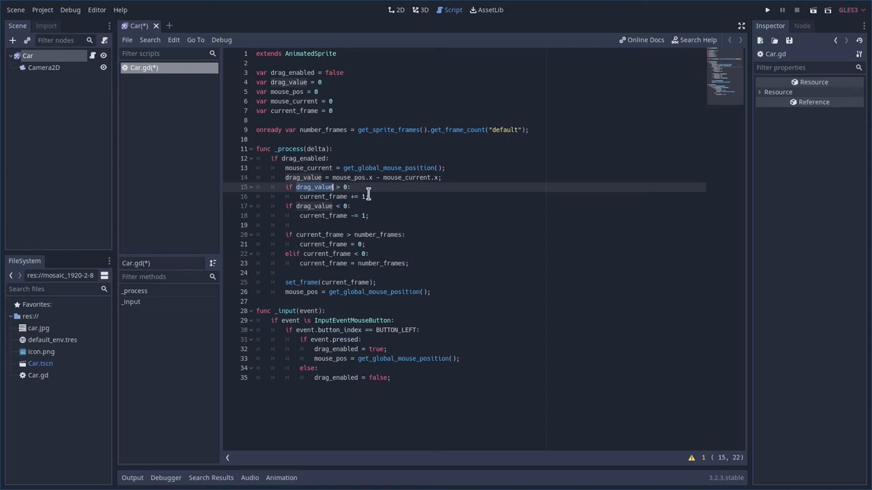
{"action": "mouse_move", "coordinate": [373, 199]}
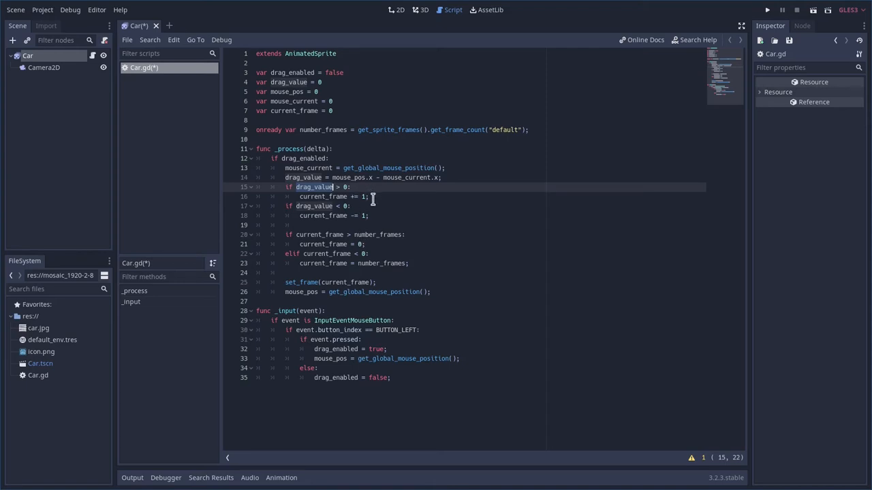
Finish reviewing the script and run the car scene to test the spin
{"action": "left_click", "coordinate": [314, 205]}
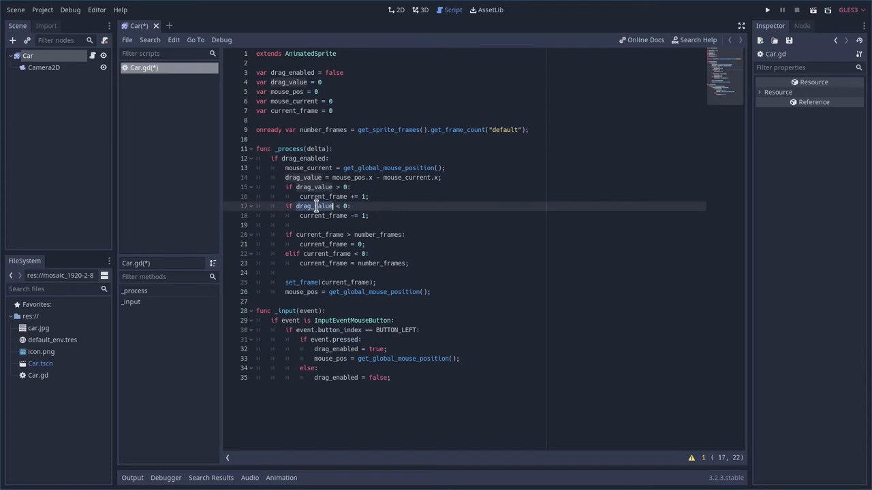
{"action": "mouse_move", "coordinate": [386, 229]}
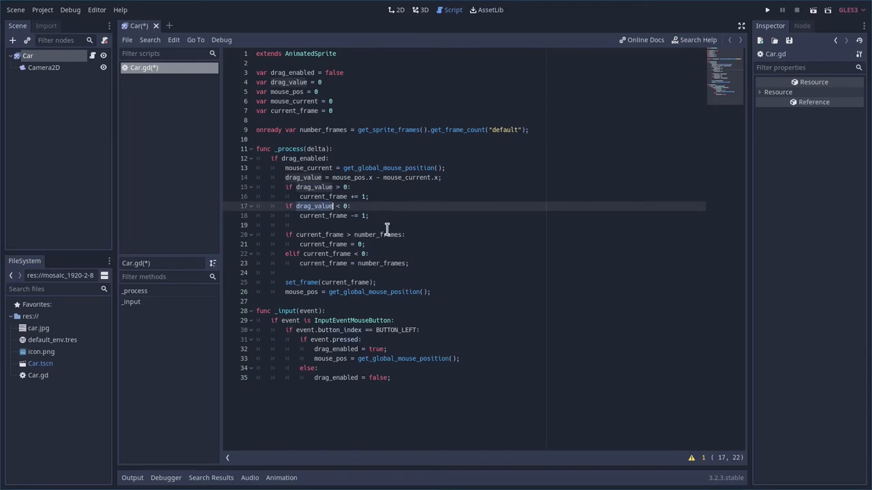
{"action": "mouse_move", "coordinate": [381, 218]}
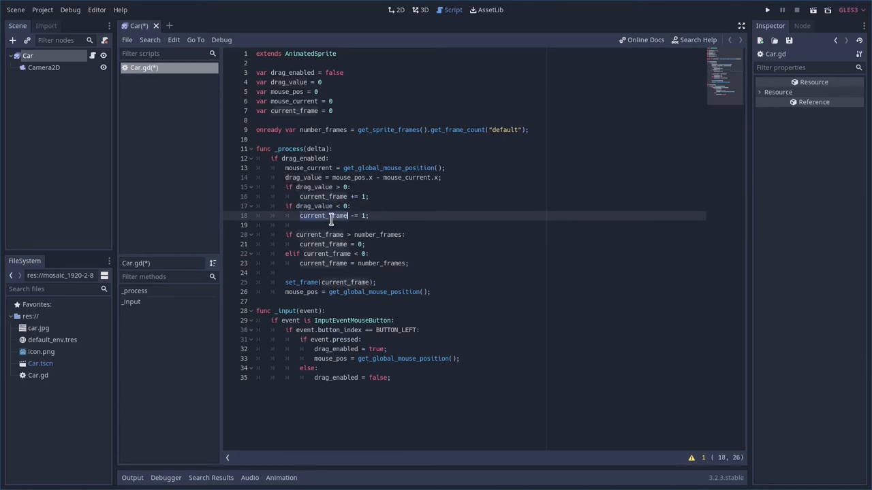
{"action": "left_click", "coordinate": [360, 244]}
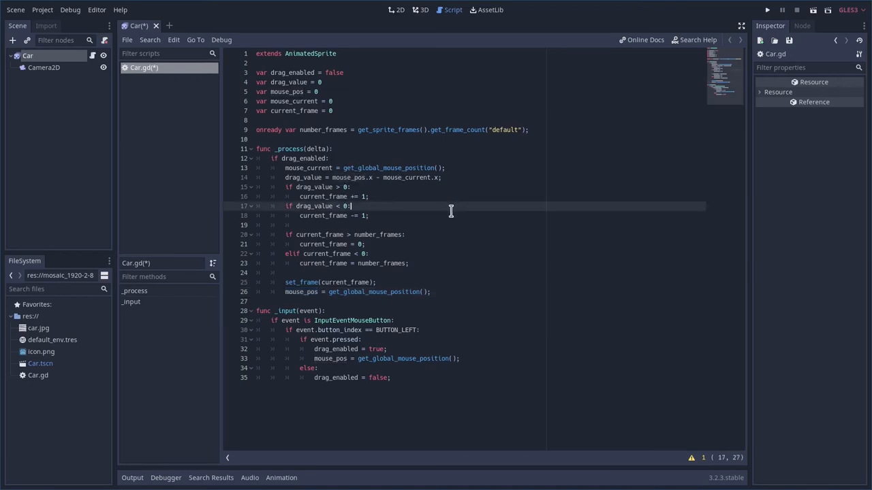
{"action": "left_click", "coordinate": [767, 9]}
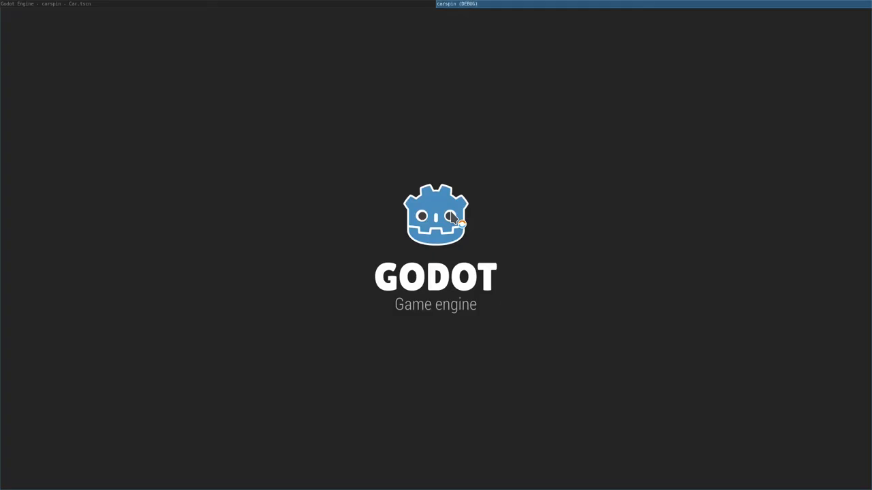